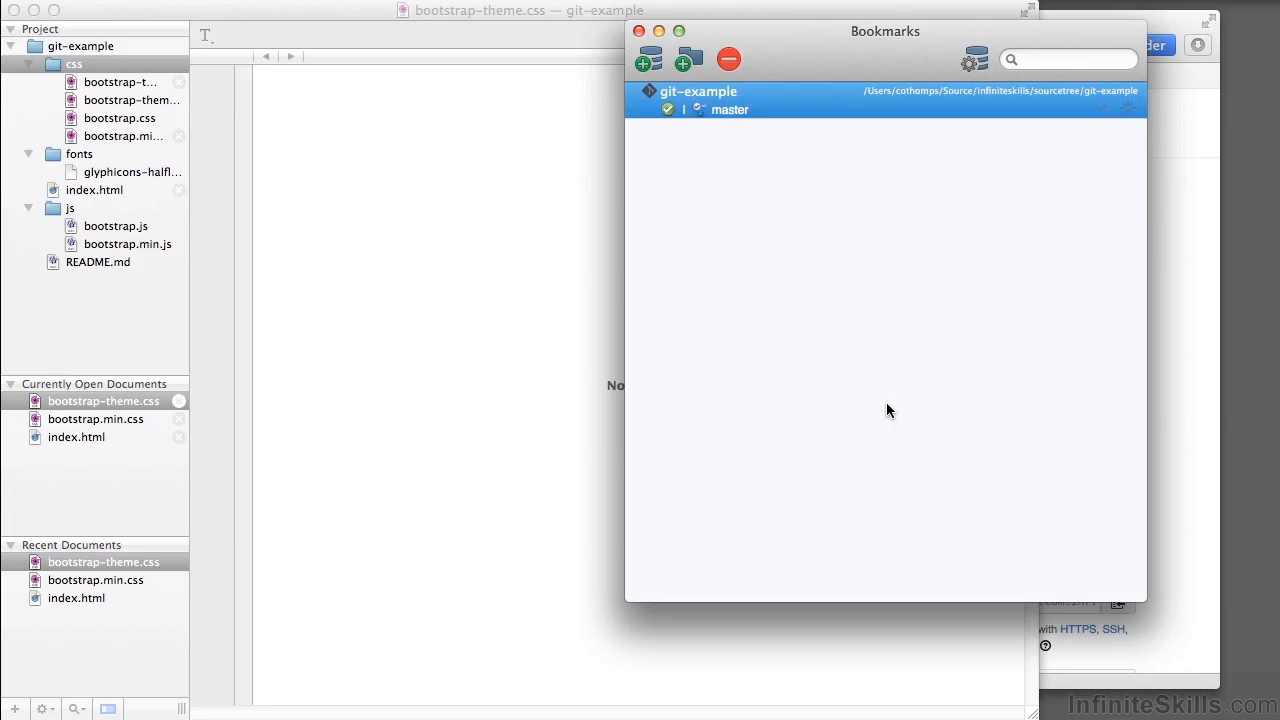
mouse_move(822, 110)
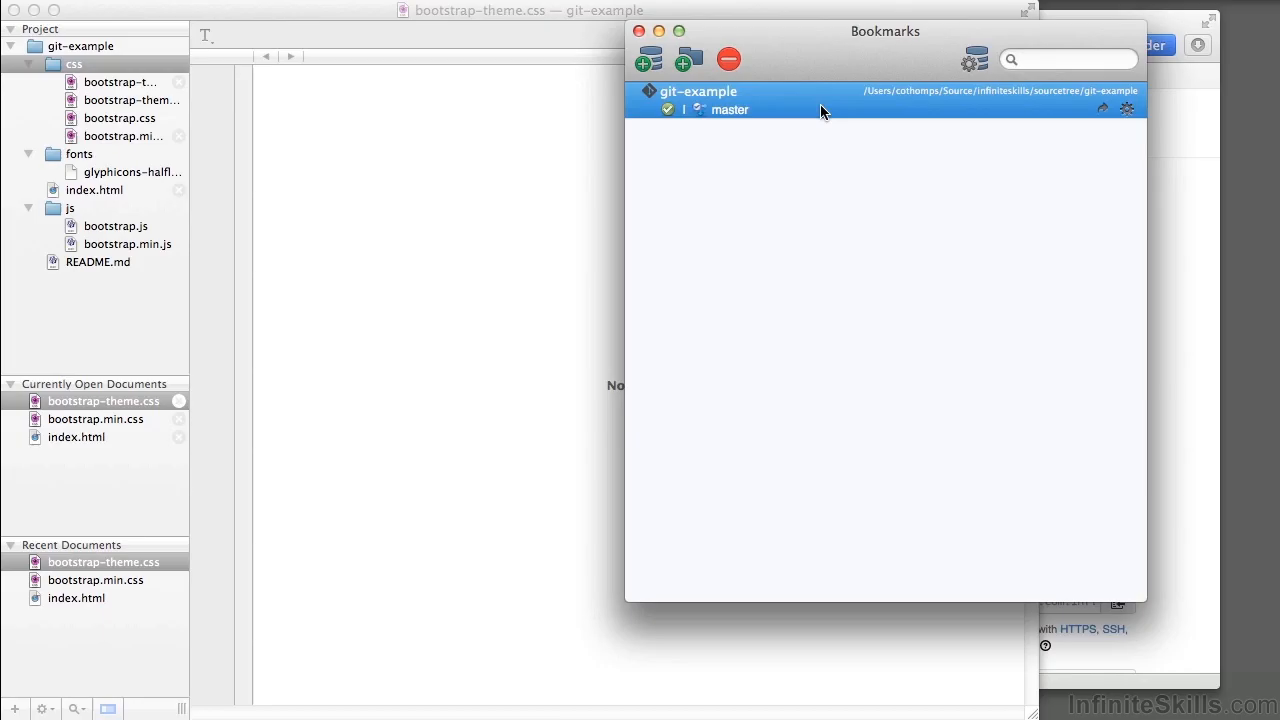
Step: Open the git-example repository from the SourceTree bookmarks
double_click(698, 100)
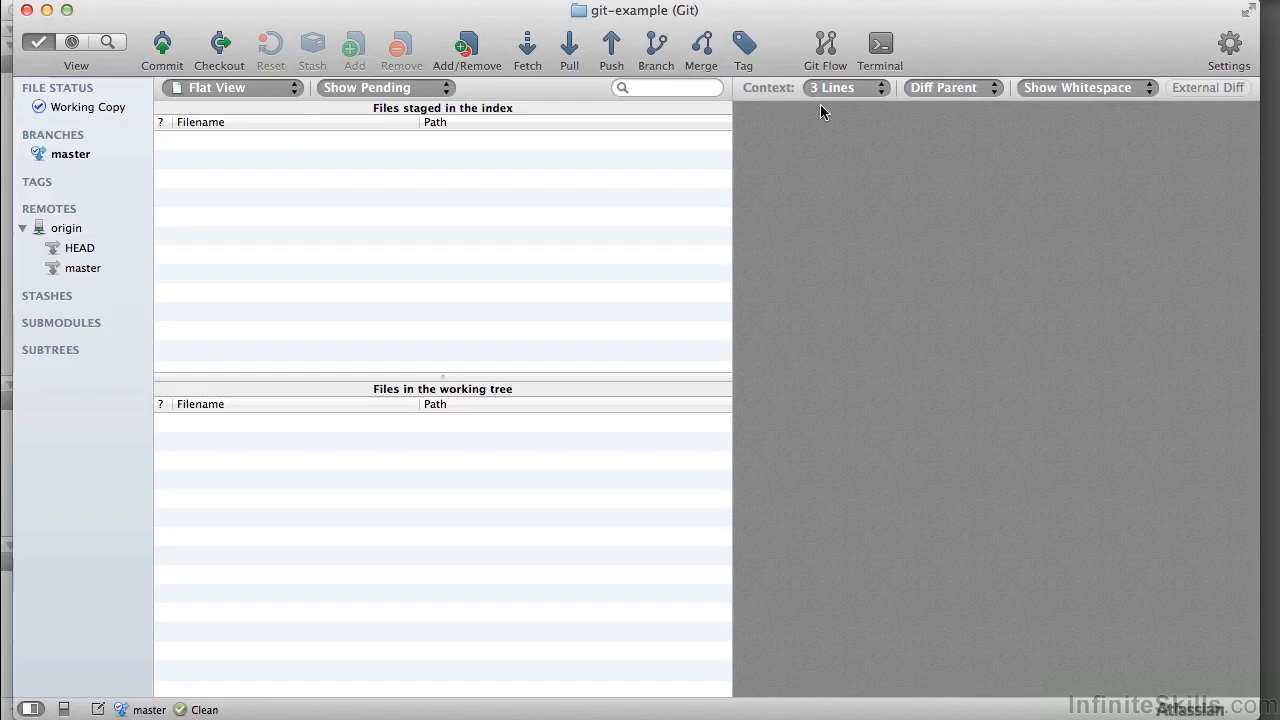
mouse_move(885, 165)
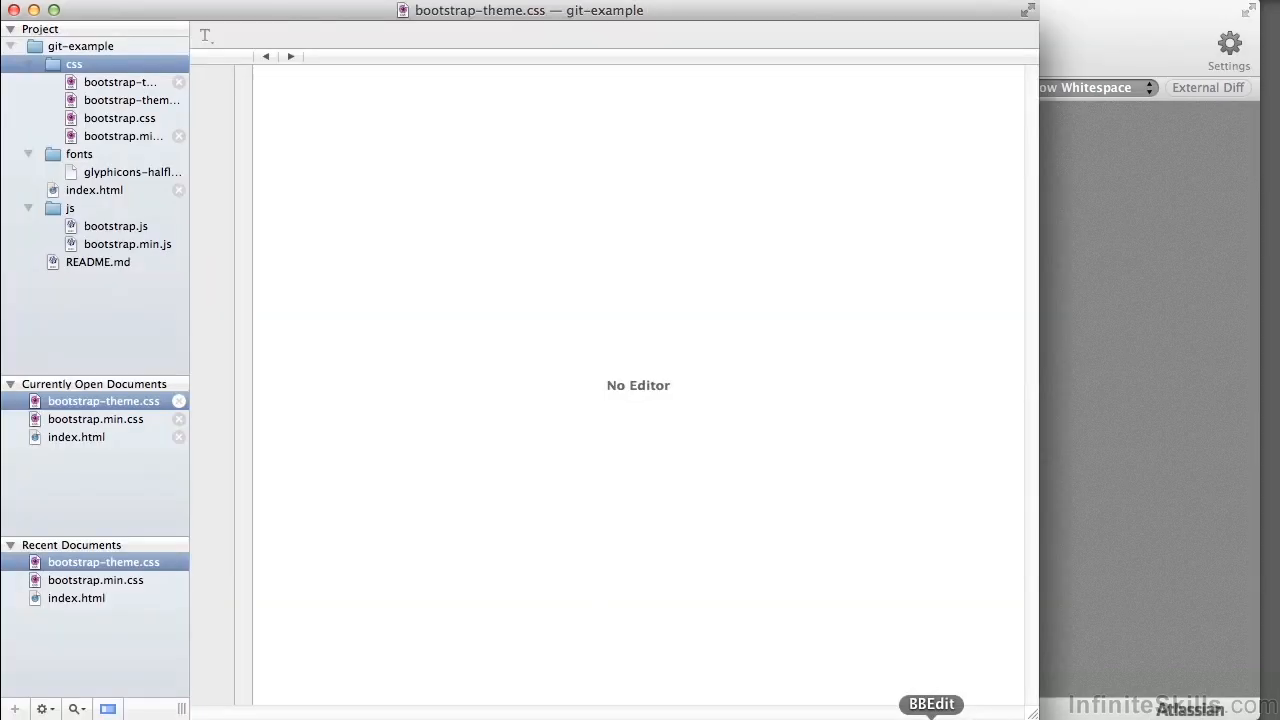
mouse_move(115, 203)
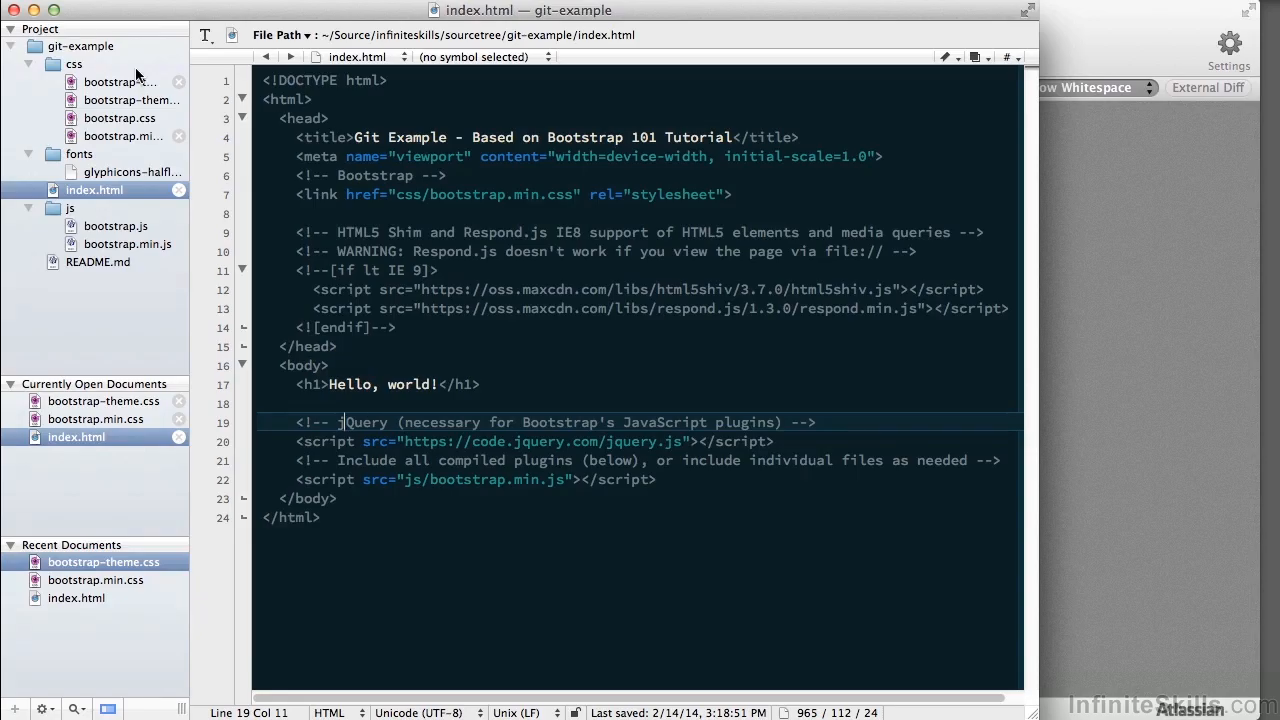
Step: Create main.css in the css folder and type an empty .main rule
right_click(74, 64)
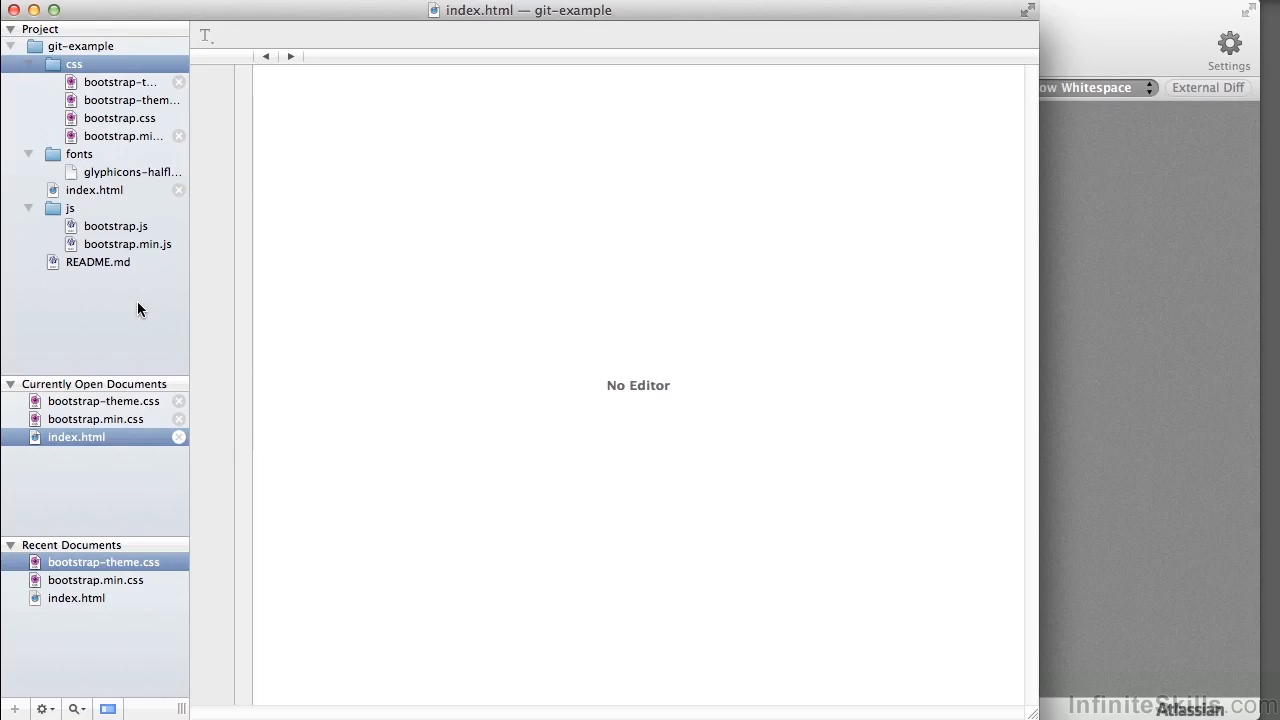
type("main")
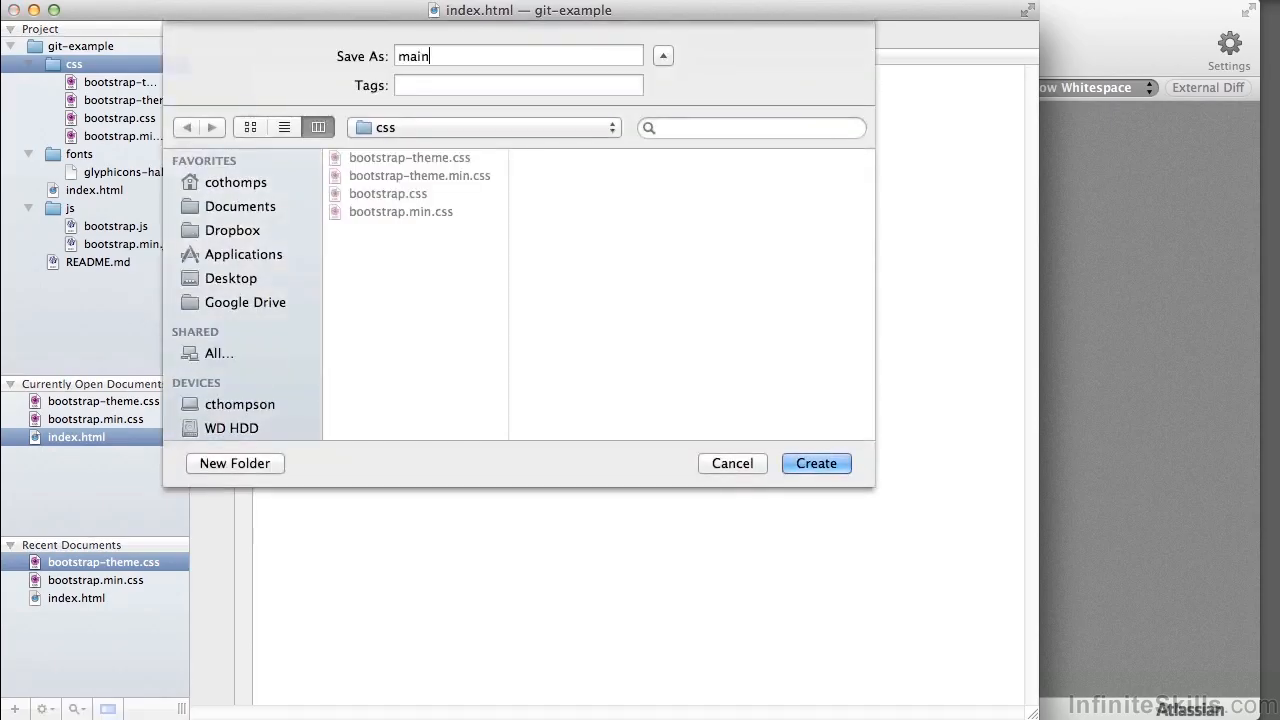
type(".css")
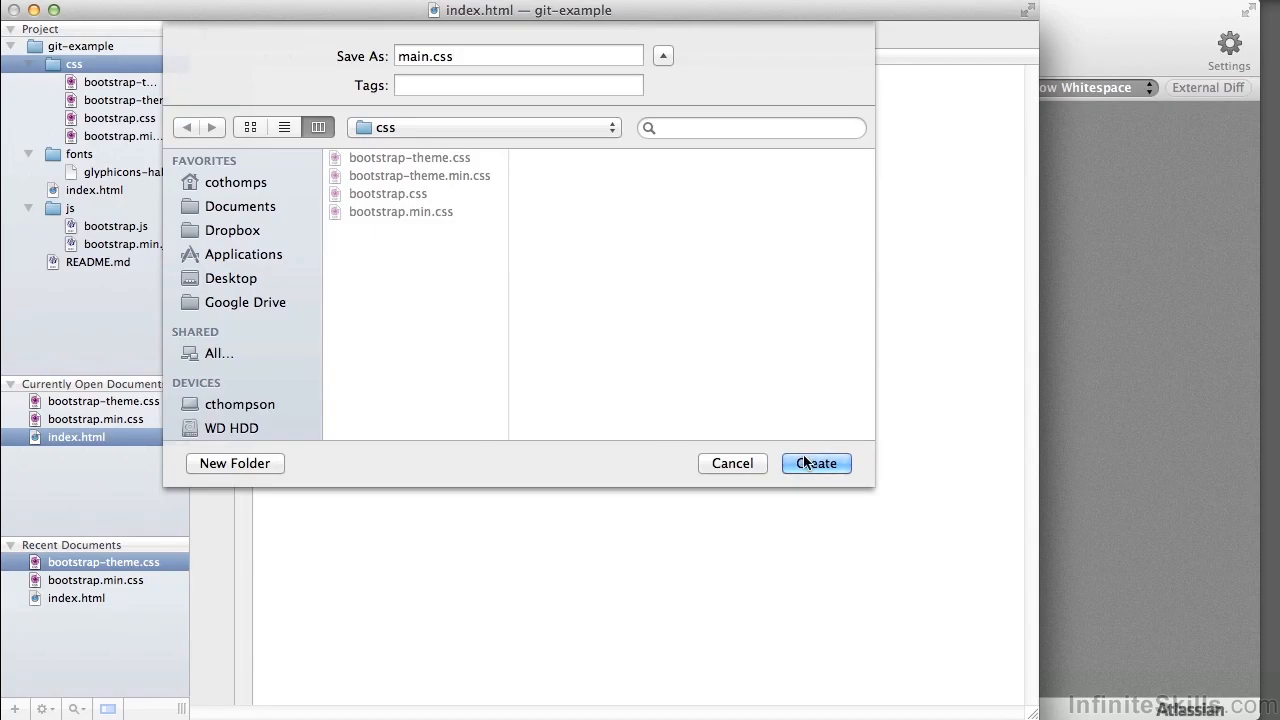
left_click(816, 463)
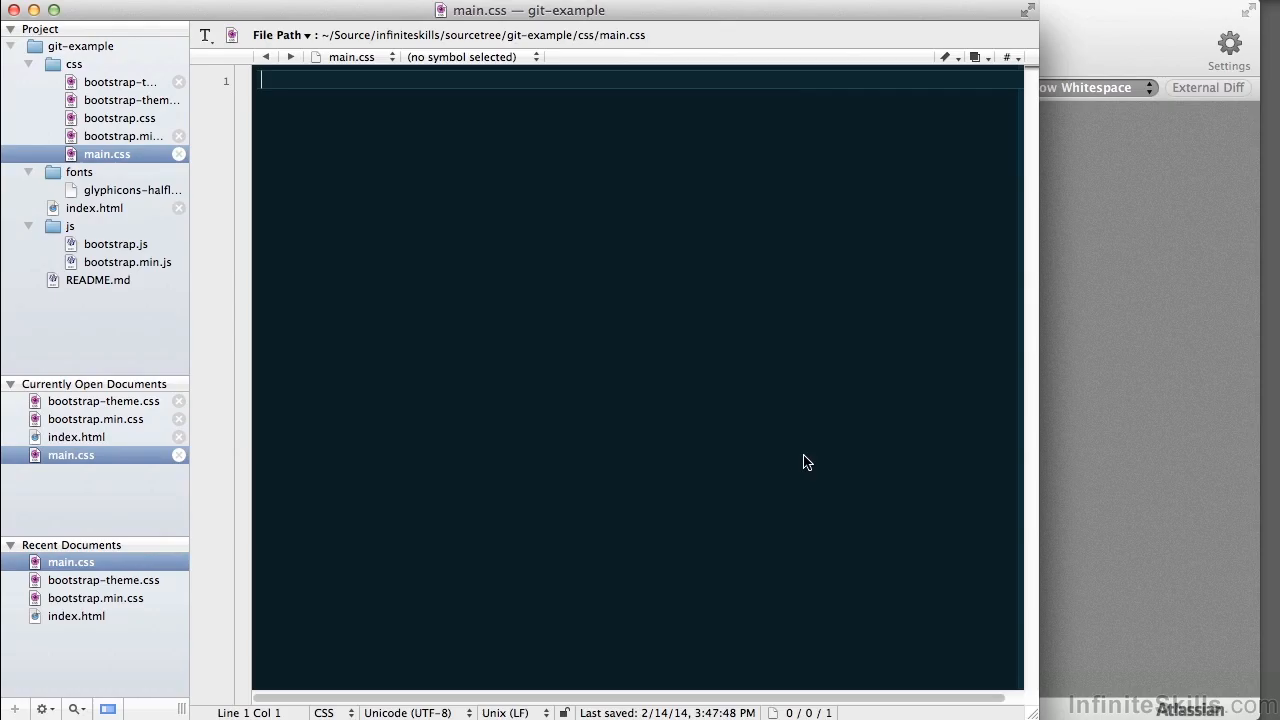
type(".main{")
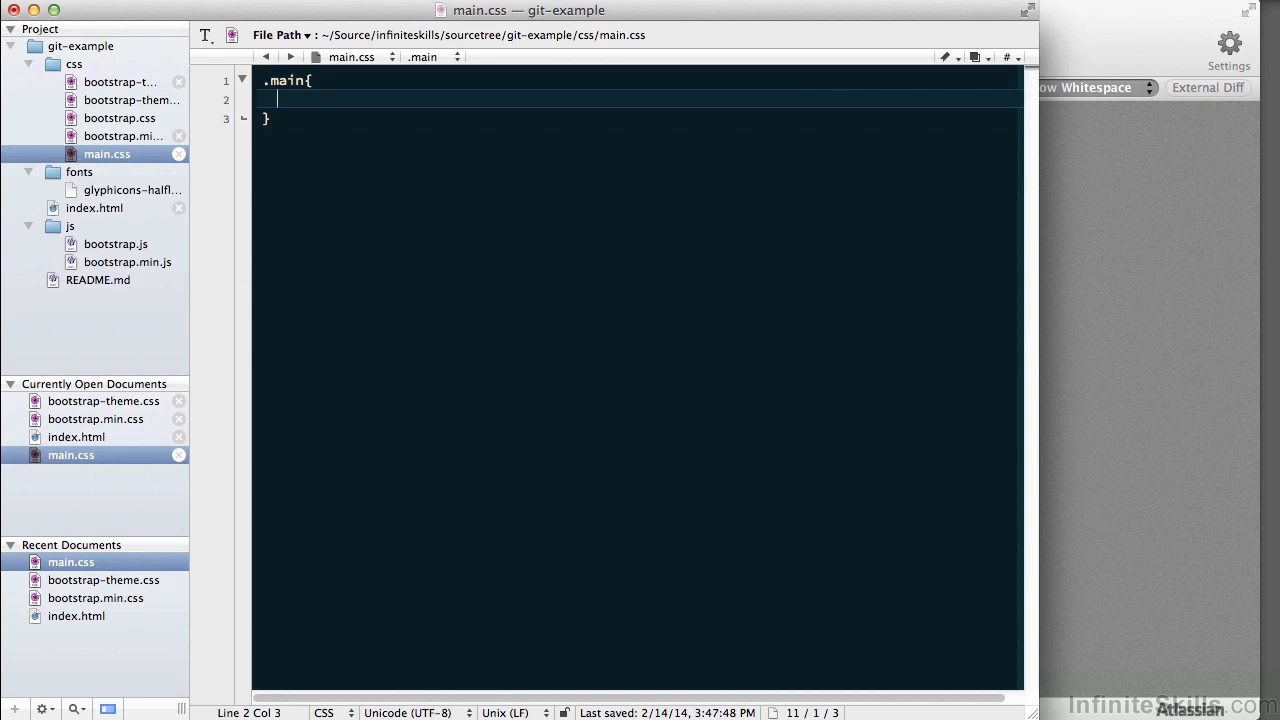
Step: Add font-family: Arial and font-weight: bold to .main and save main.css
type("font-family: Arial;")
type("font-weight: ;")
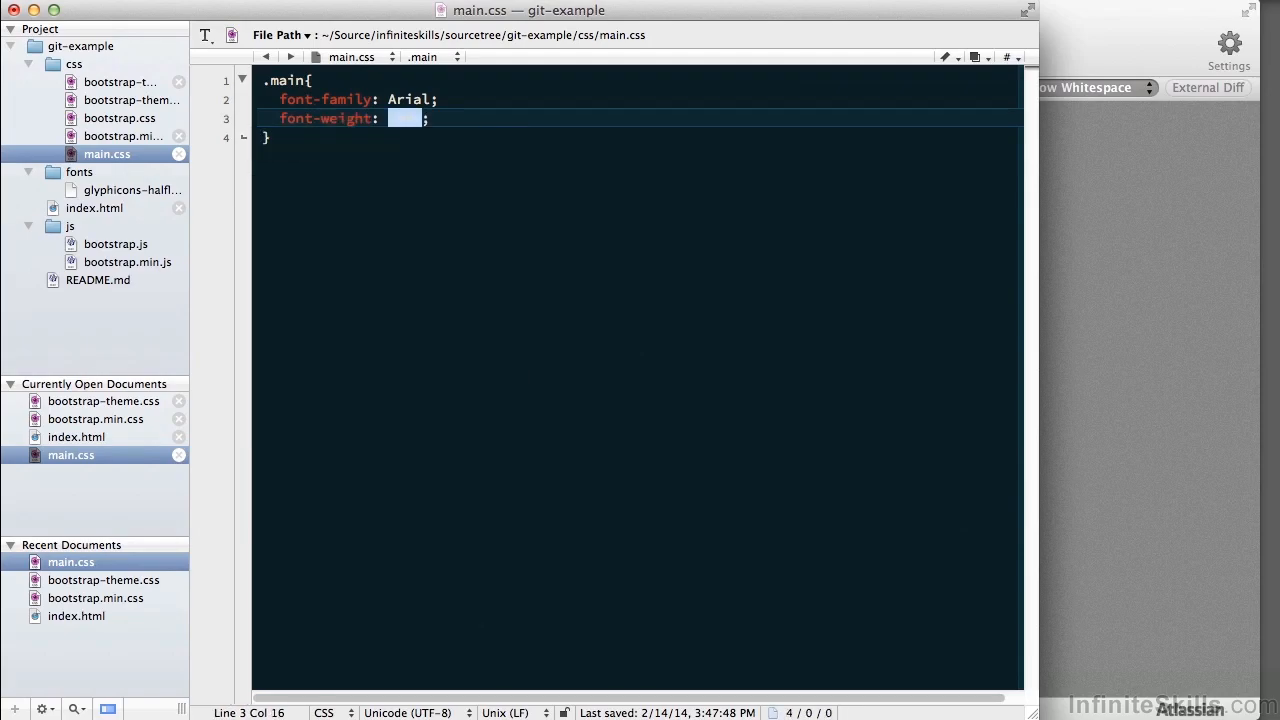
type("bold")
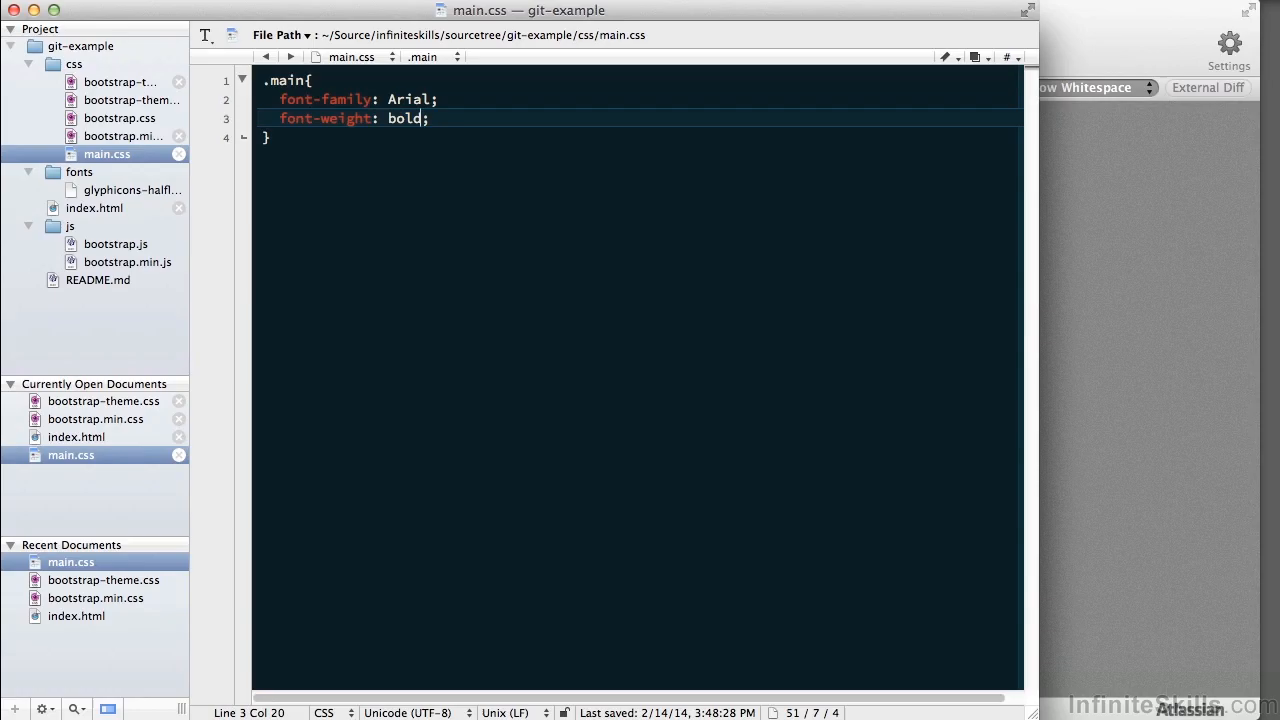
mouse_move(949, 526)
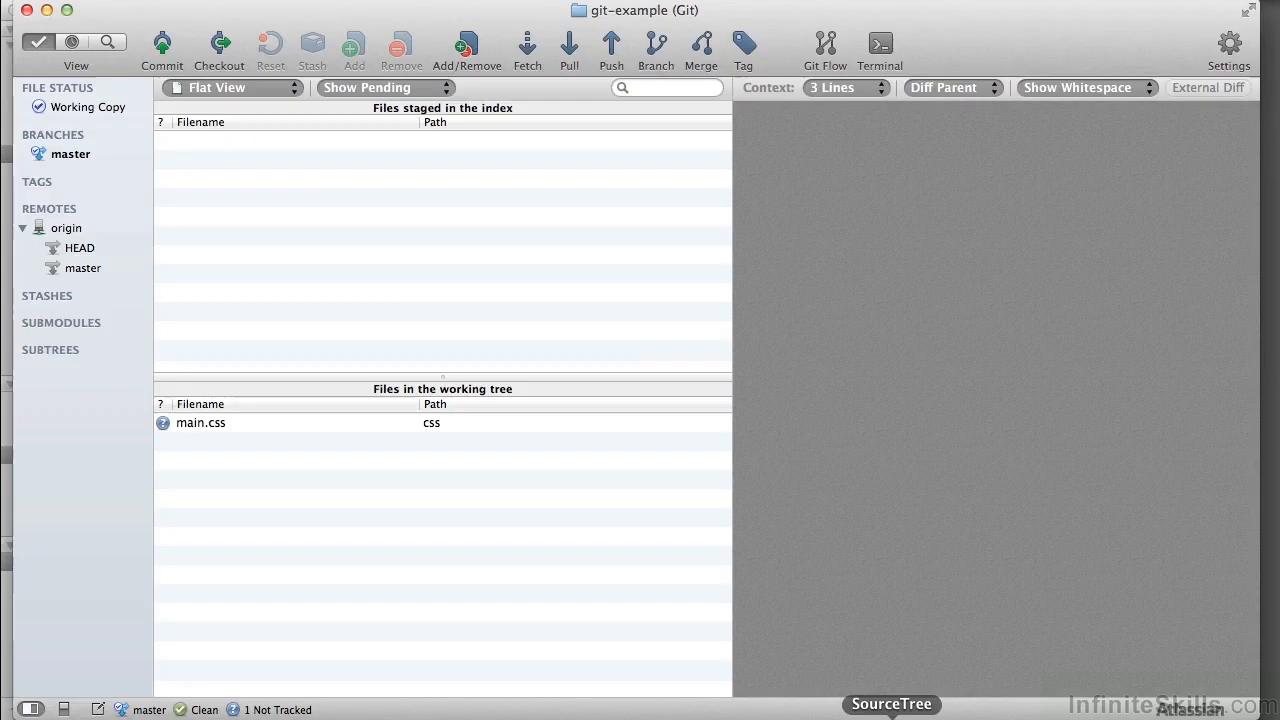
mouse_move(307, 472)
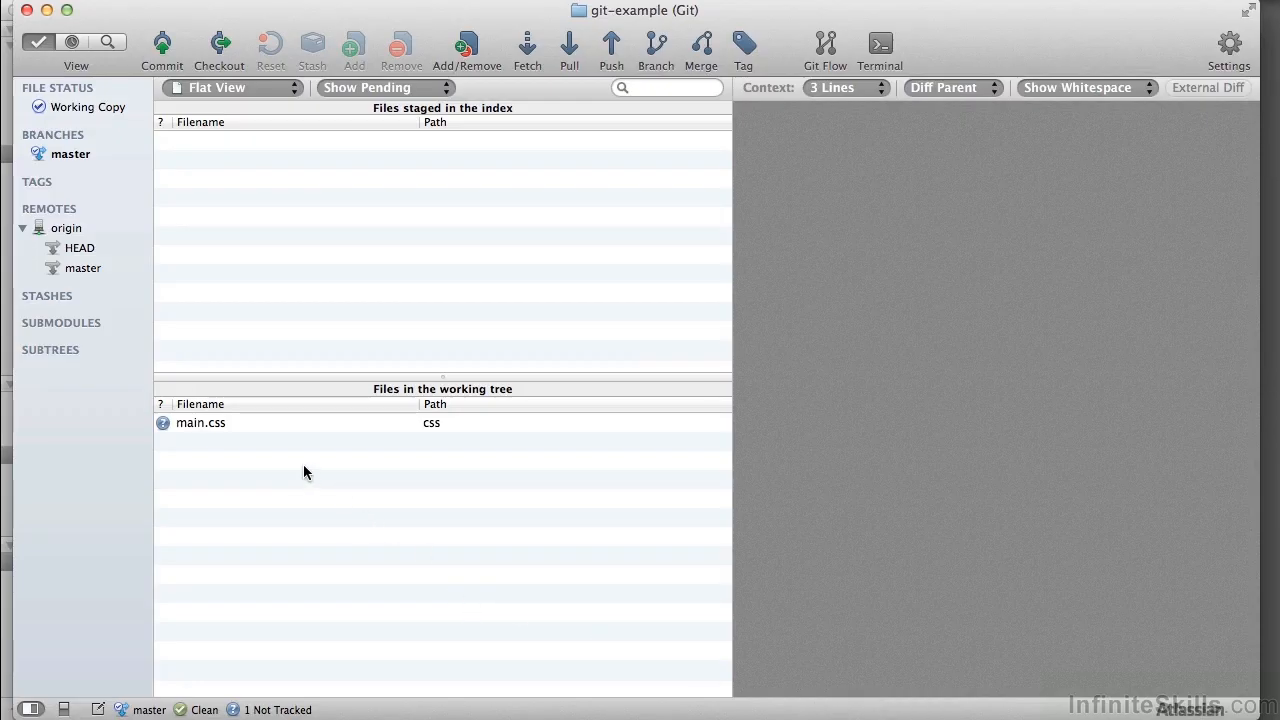
mouse_move(239, 427)
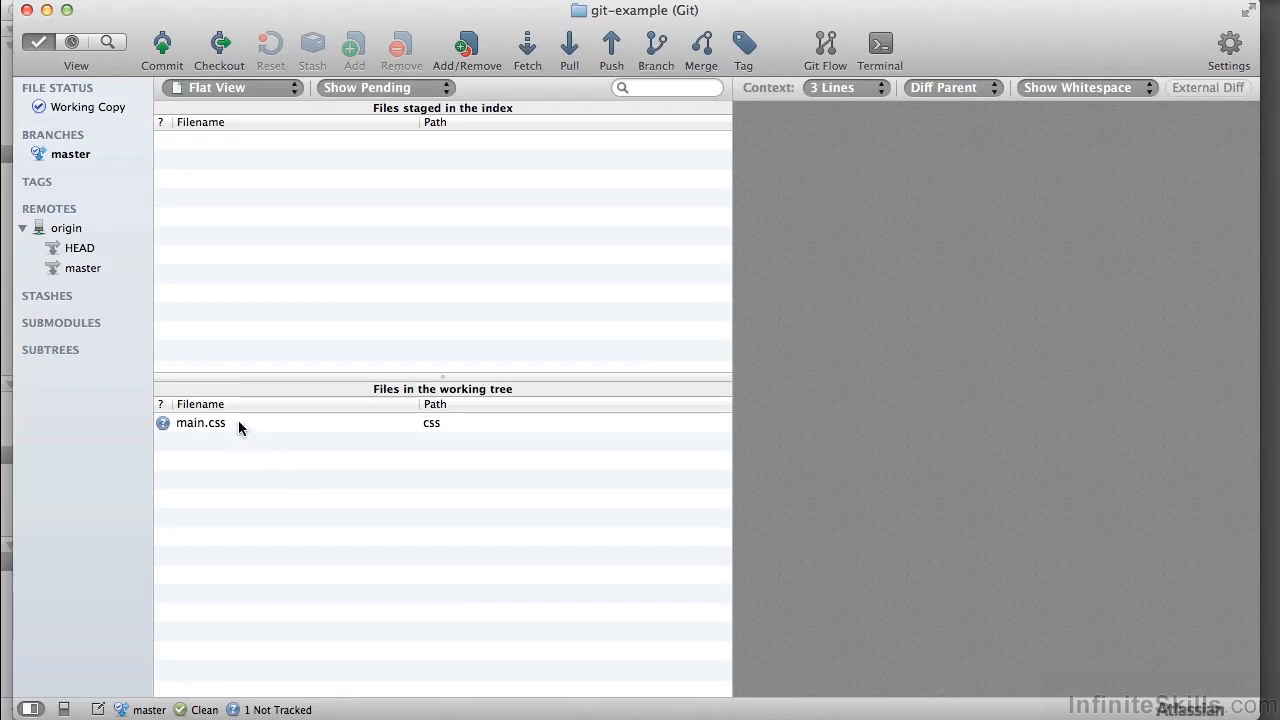
Step: Preview the untracked main.css and its four-line .main rule
left_click(200, 422)
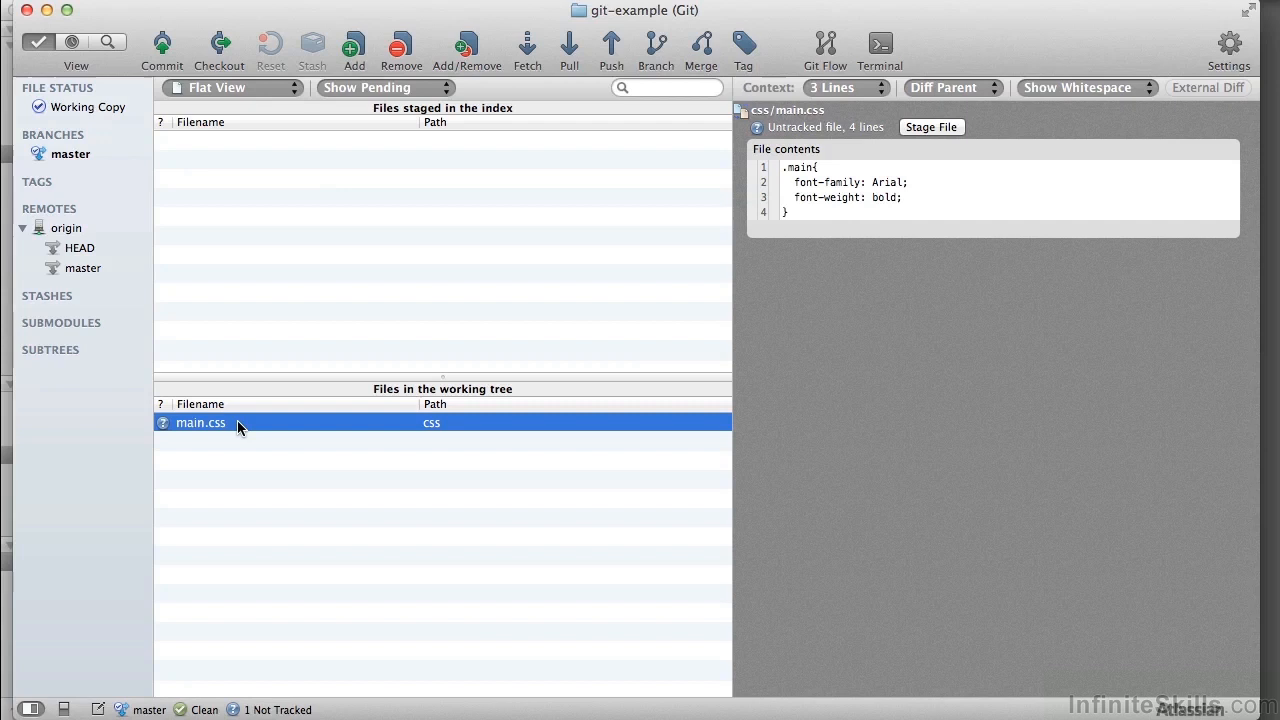
mouse_move(189, 434)
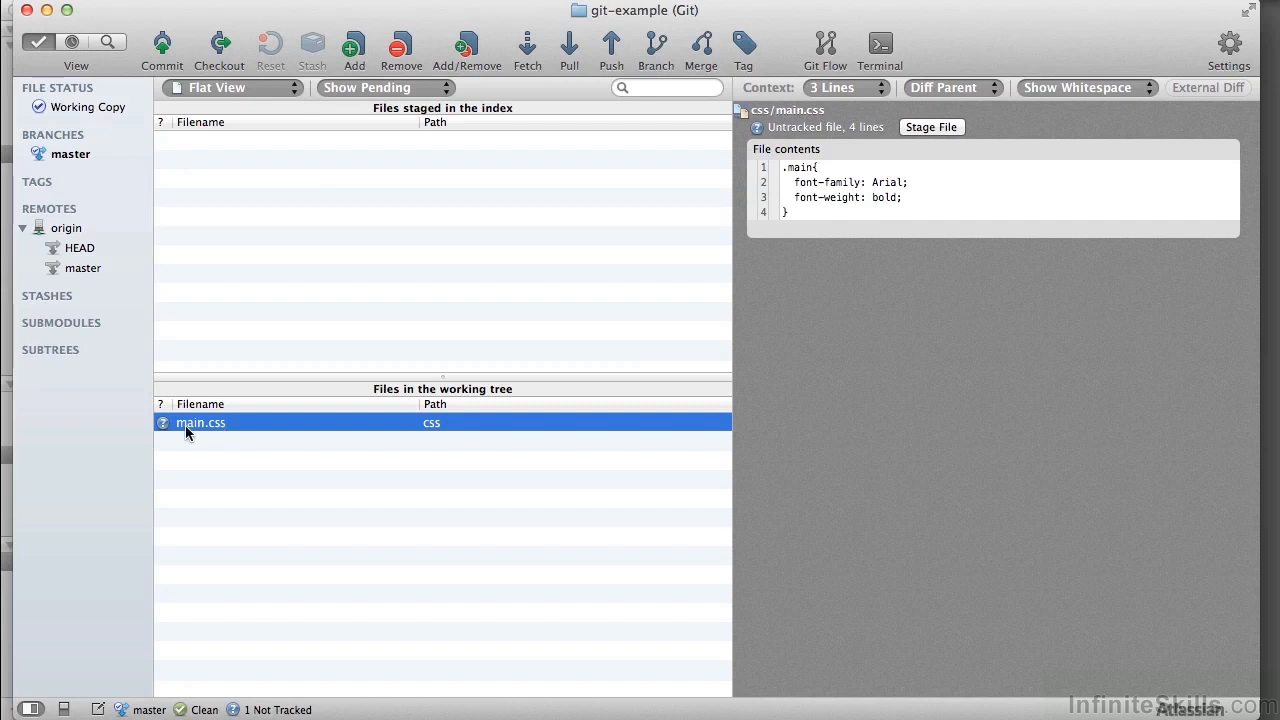
mouse_move(164, 441)
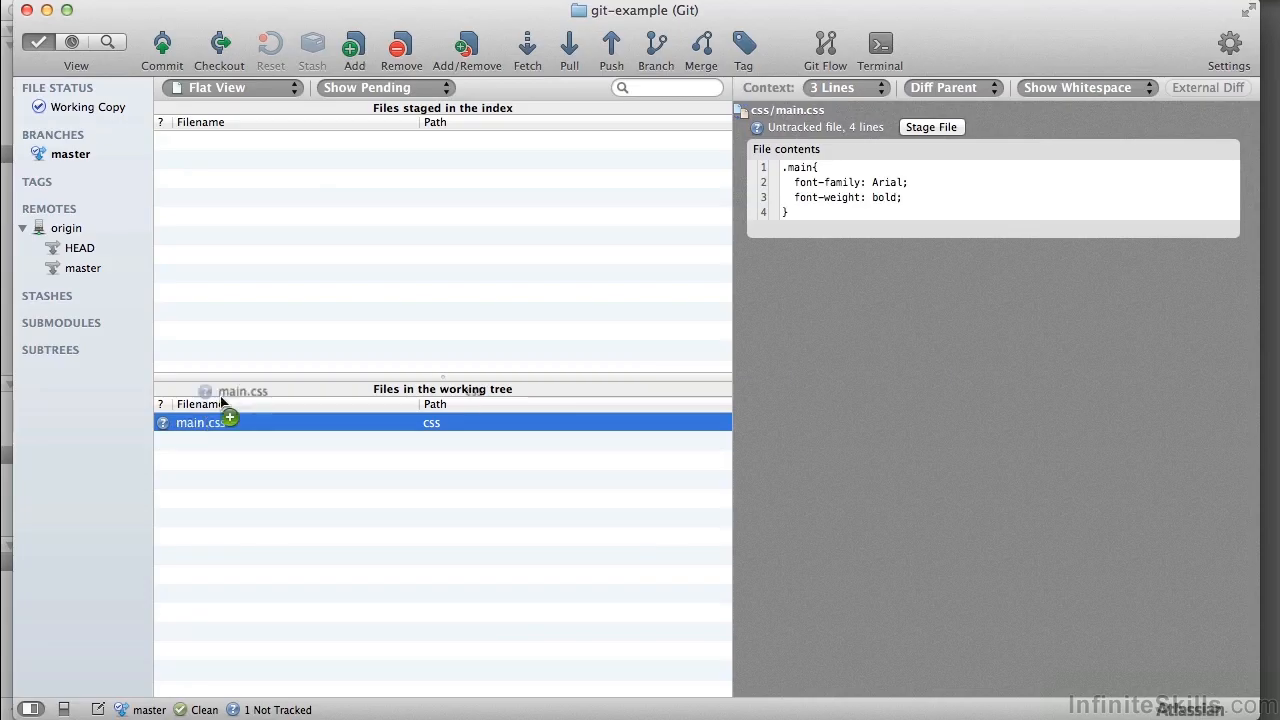
Step: Stage main.css into the index and view its staged contents
left_click(930, 127)
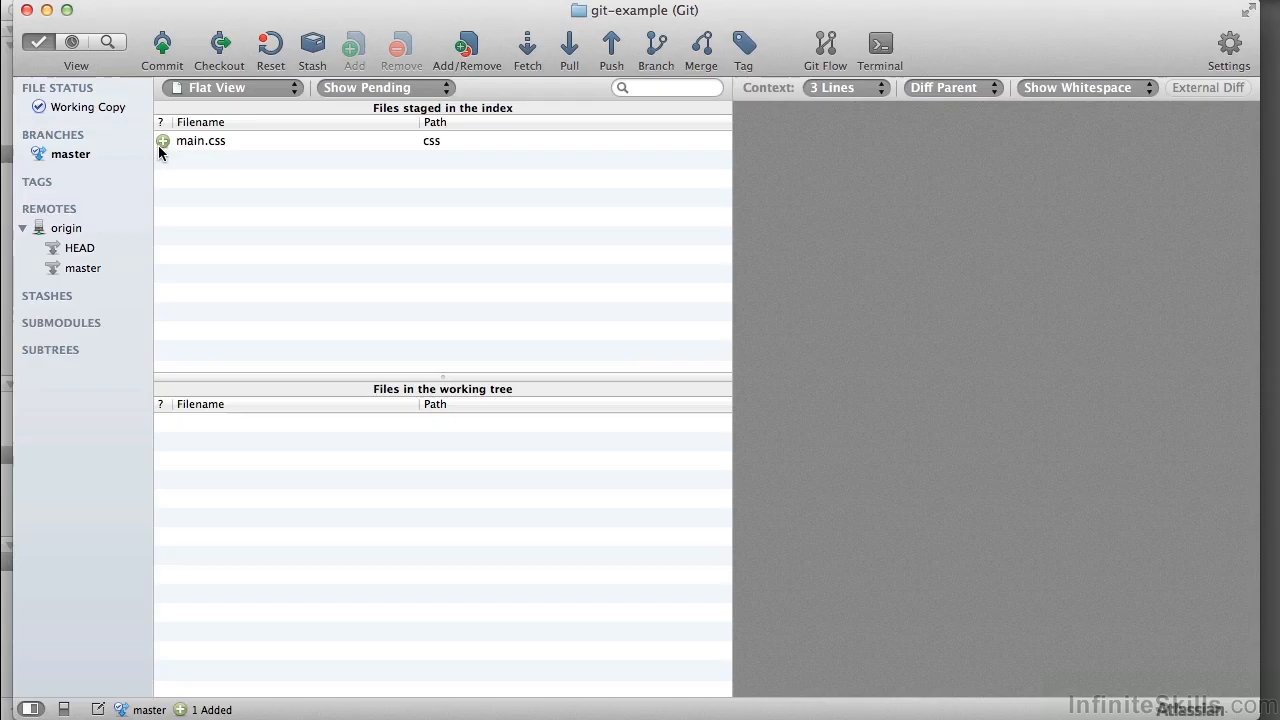
mouse_move(193, 147)
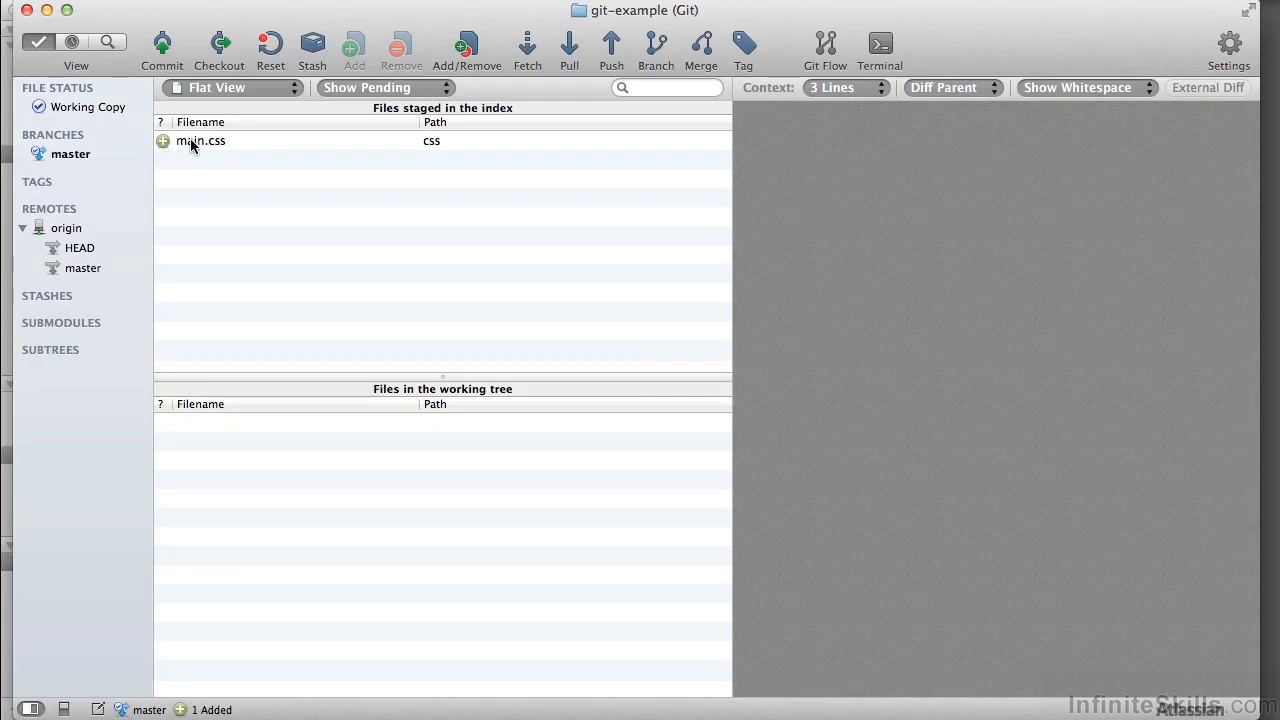
left_click(200, 141)
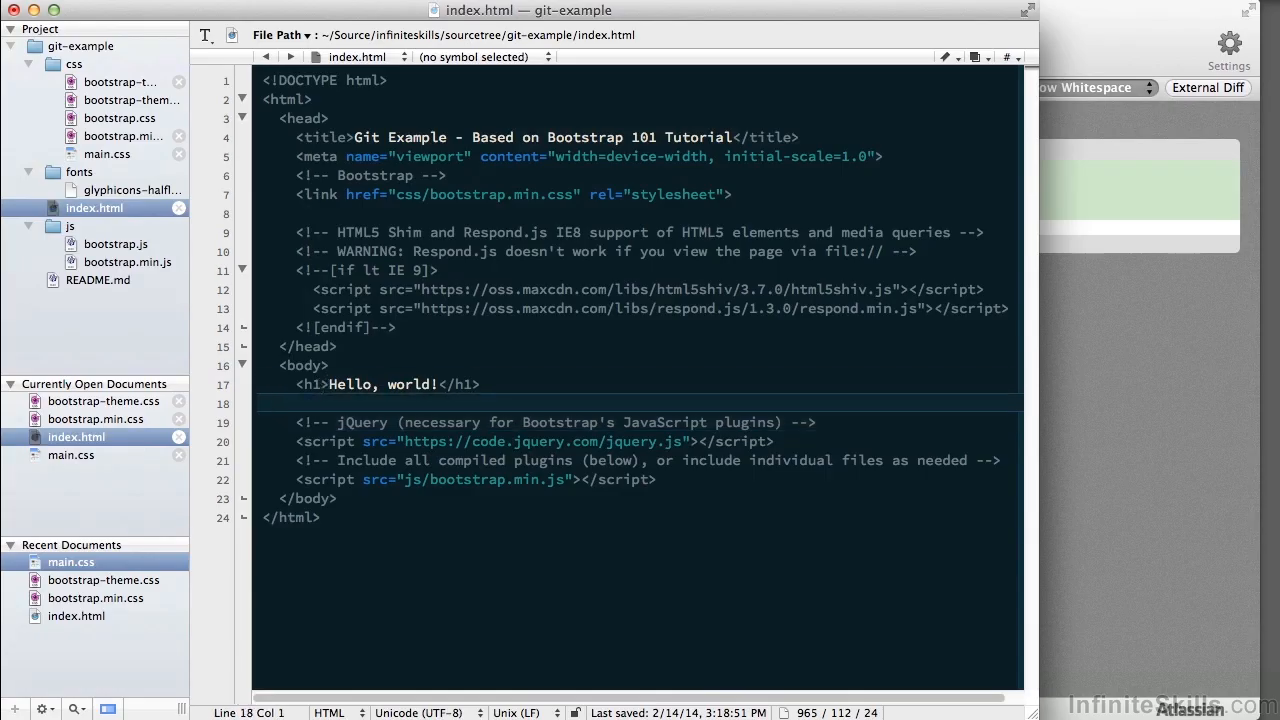
Step: Add <link href="css/main.css" rel="stylesheet"> below the Bootstrap link on line 7
left_click(731, 194)
type("<link h")
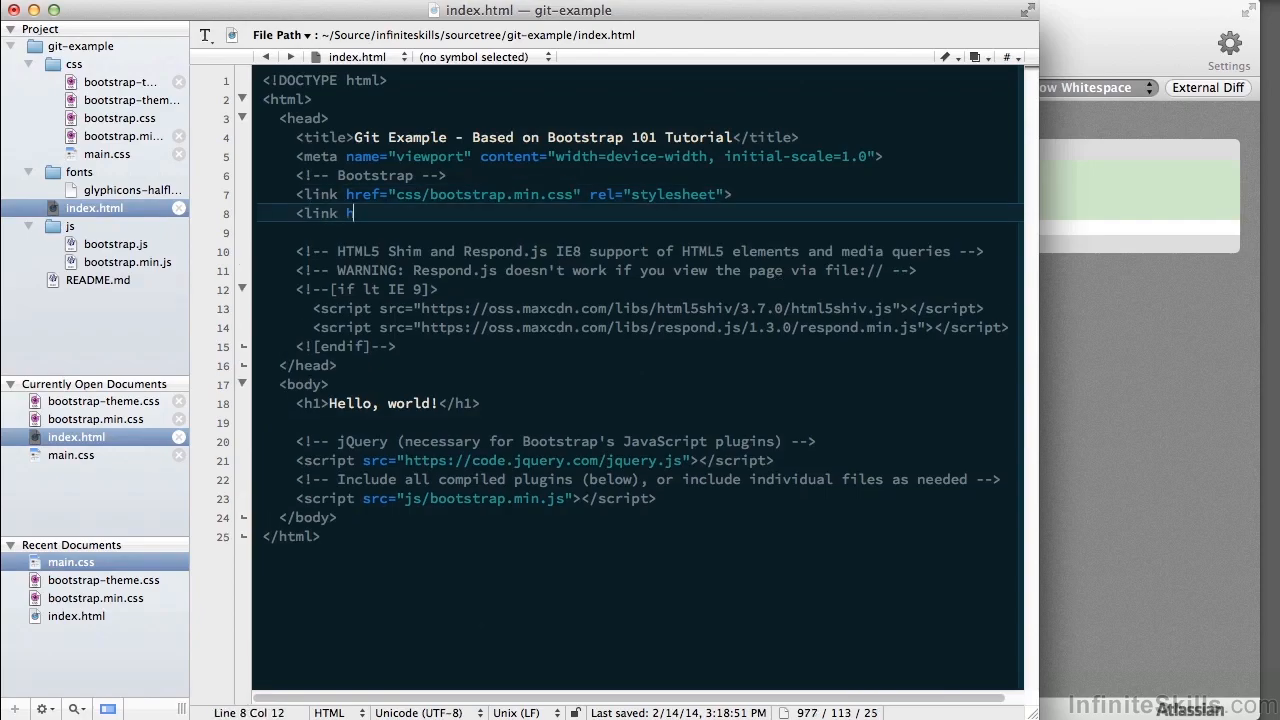
type("ref=\"css")
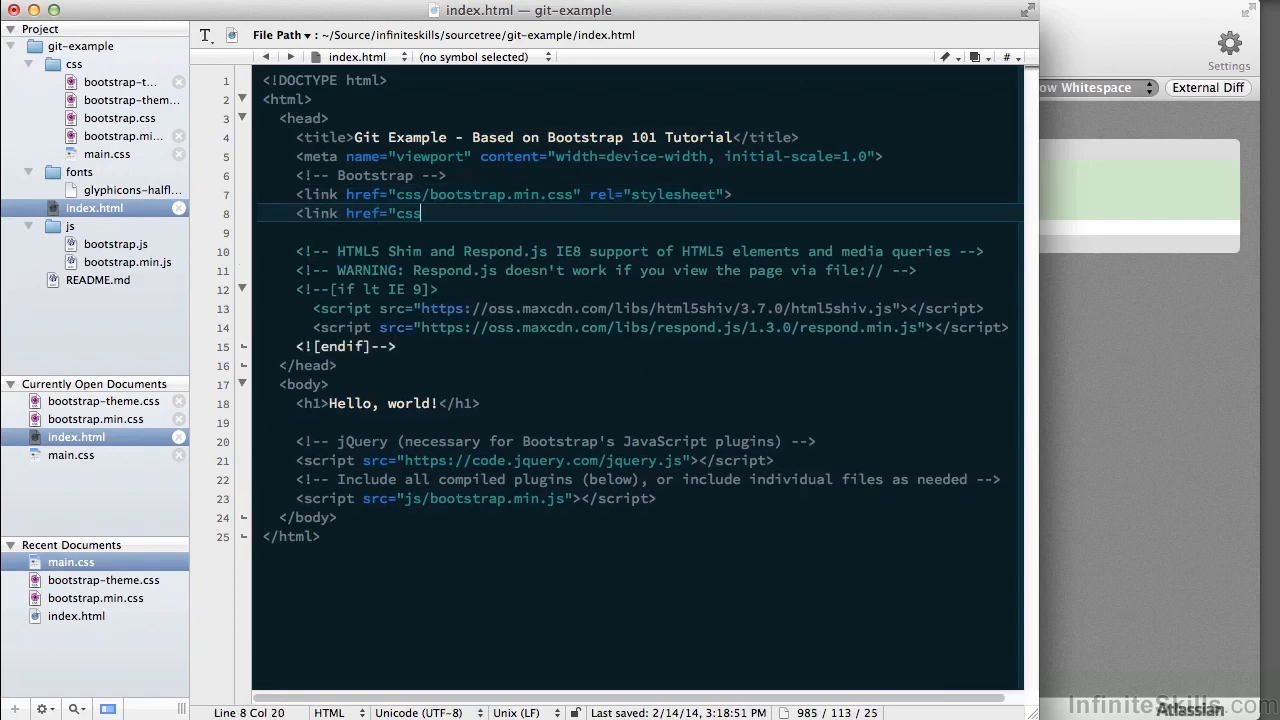
type("/main.cs")
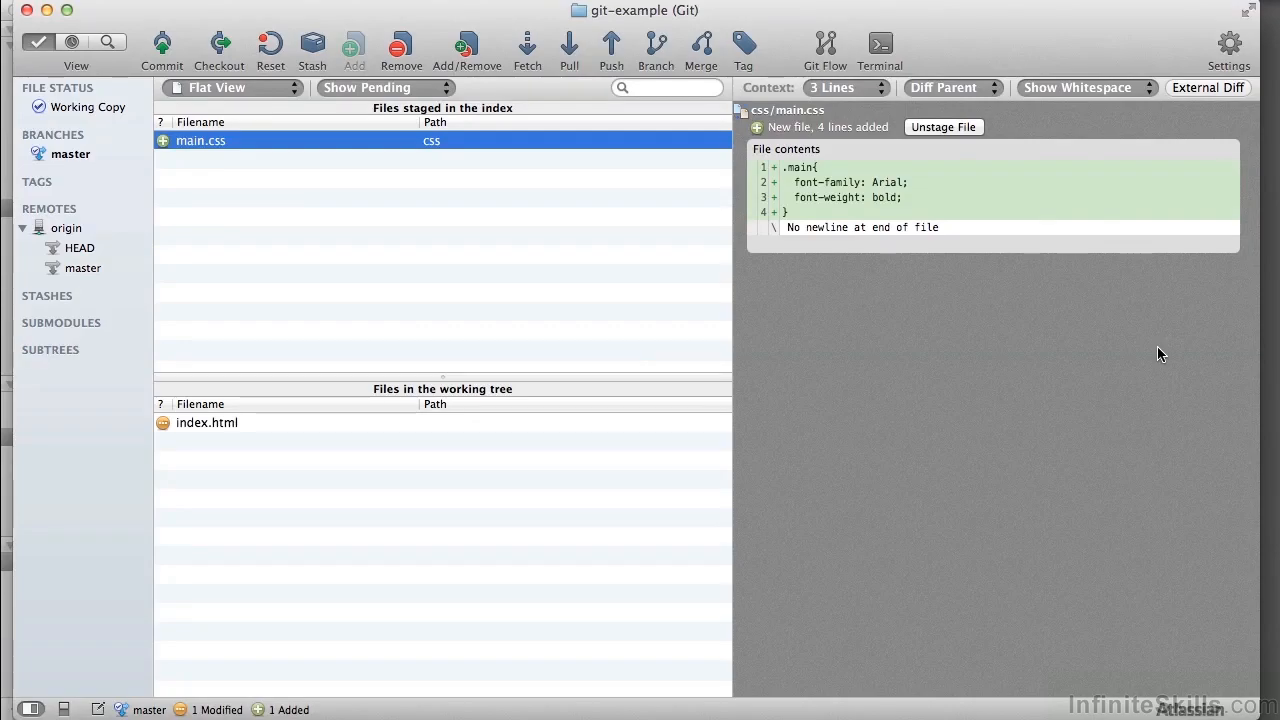
mouse_move(308, 486)
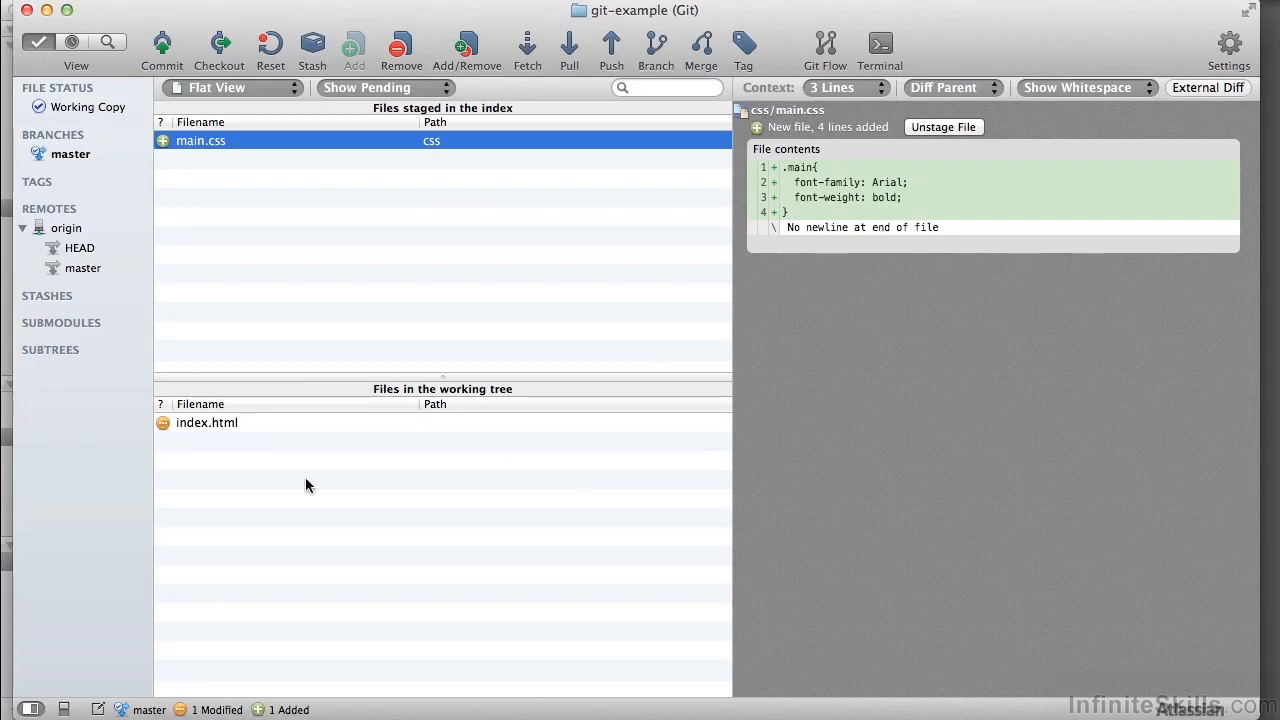
mouse_move(163, 440)
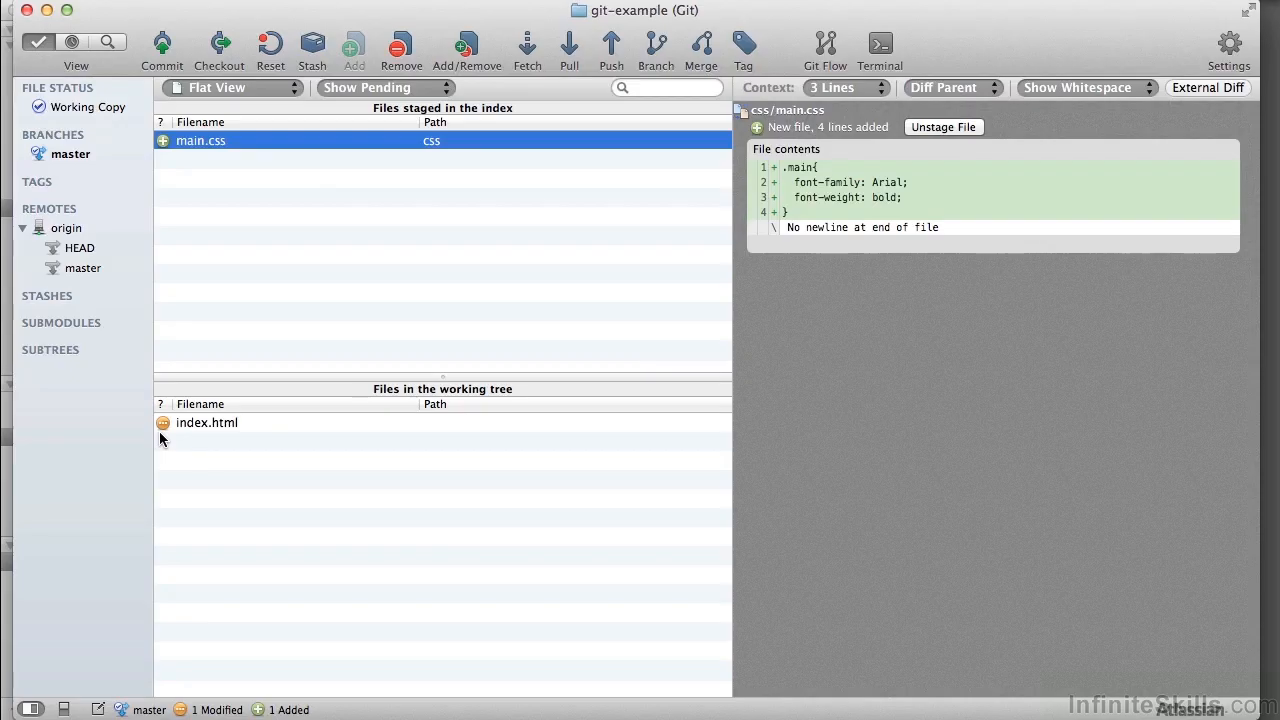
Step: View index.html's diff showing the added css/main.css link line
left_click(207, 422)
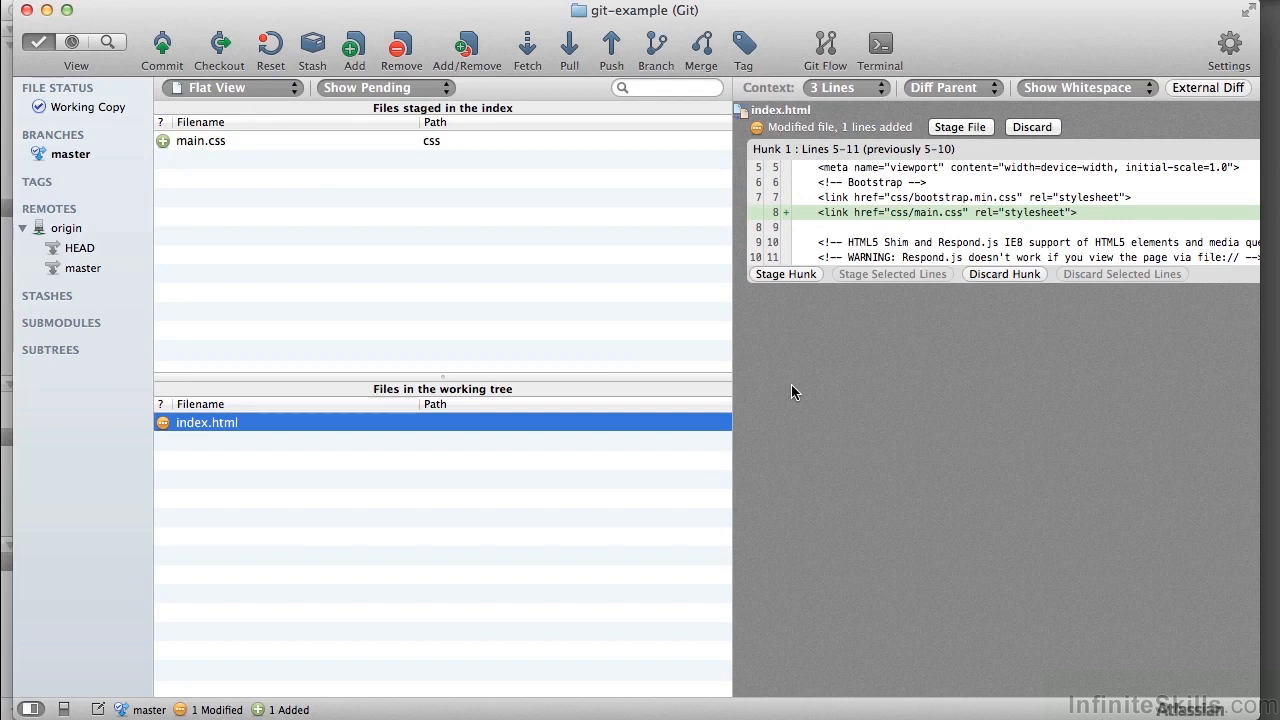
mouse_move(997, 238)
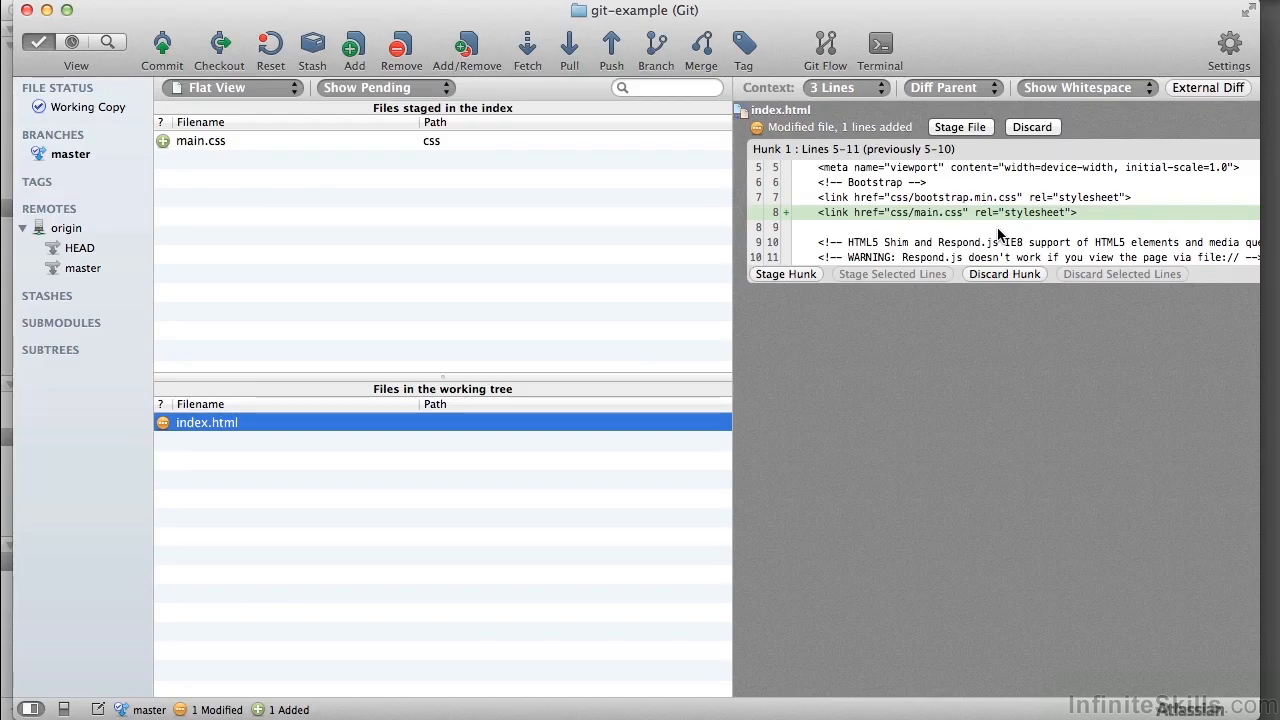
mouse_move(910, 228)
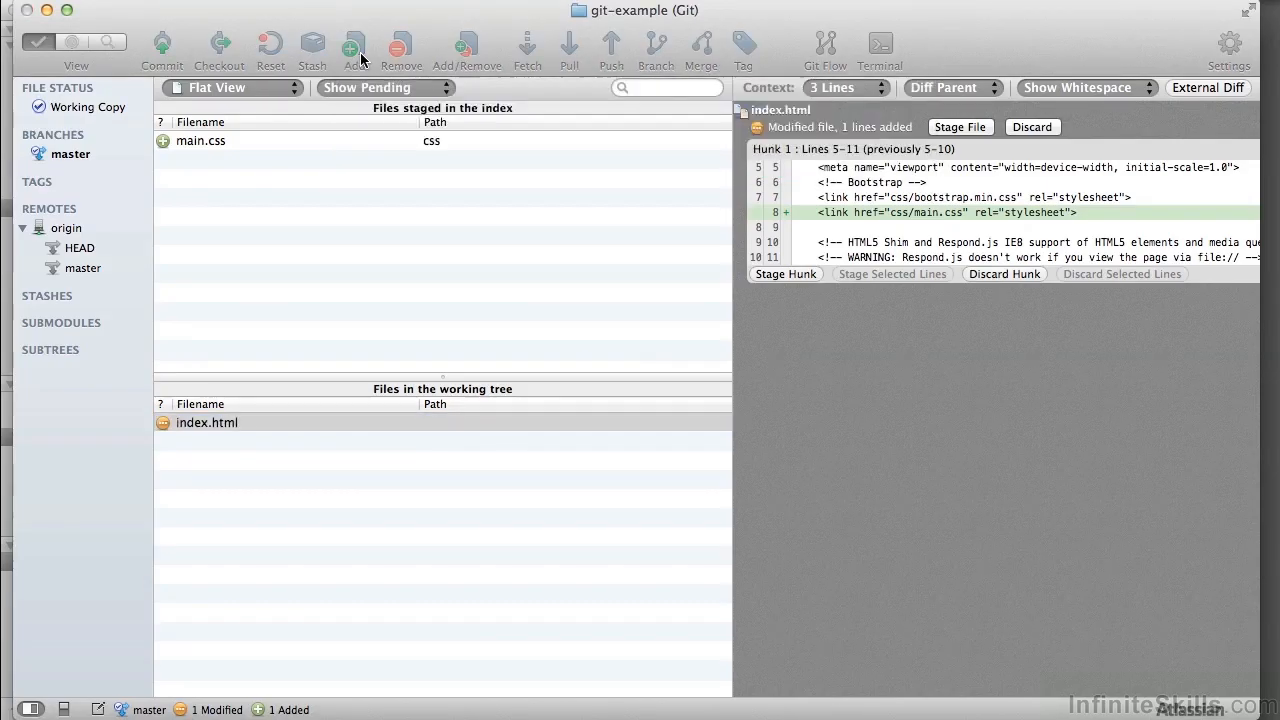
Step: Stage index.html with Add and view its staged stylesheet link change
left_click(355, 47)
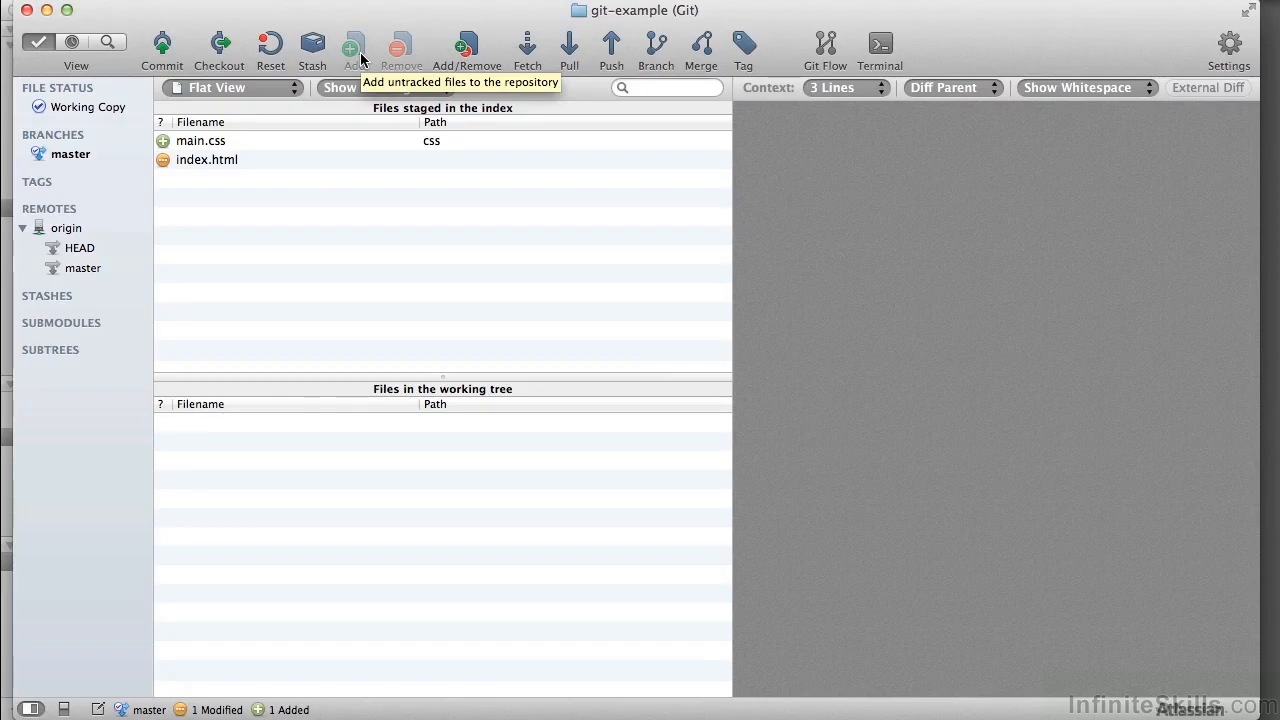
left_click(207, 160)
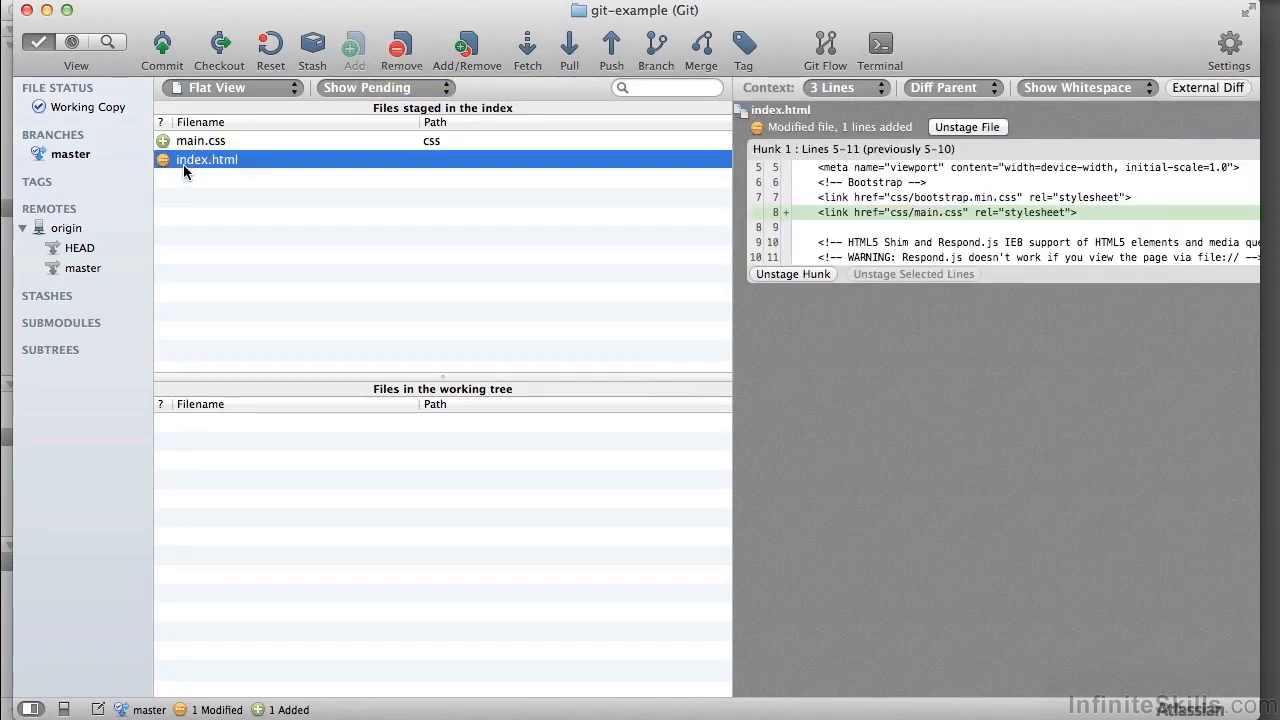